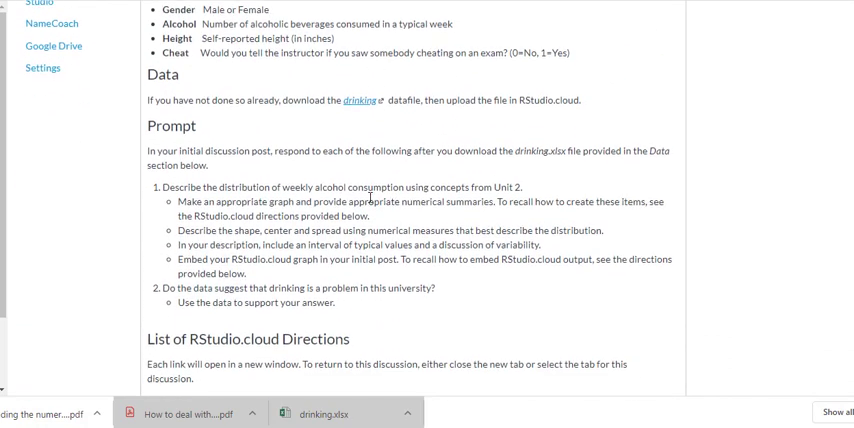
Upload drinking.xlsx to the RStudio Cloud project, overwriting the existing copy.
scroll(down, 3)
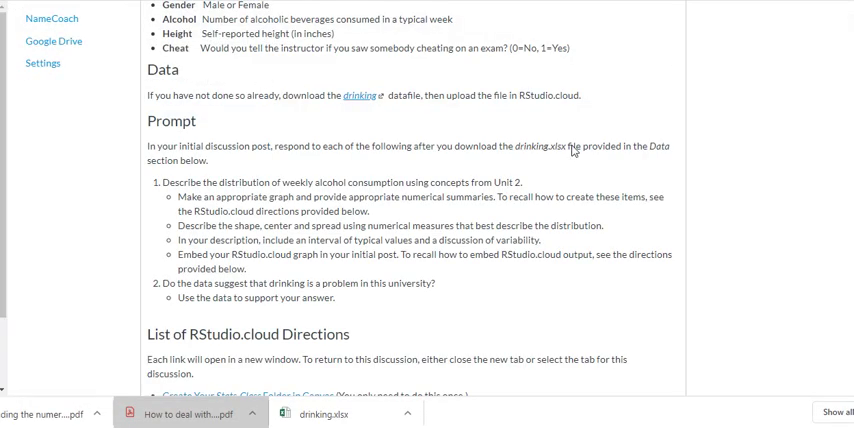
click(190, 413)
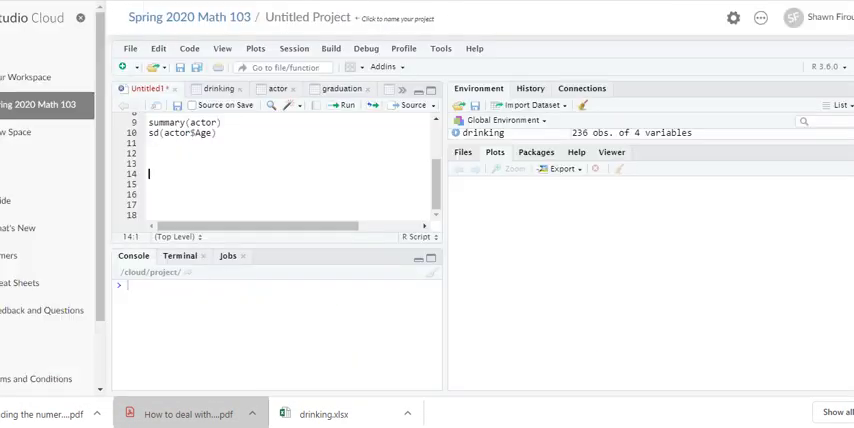
mouse_move(533, 238)
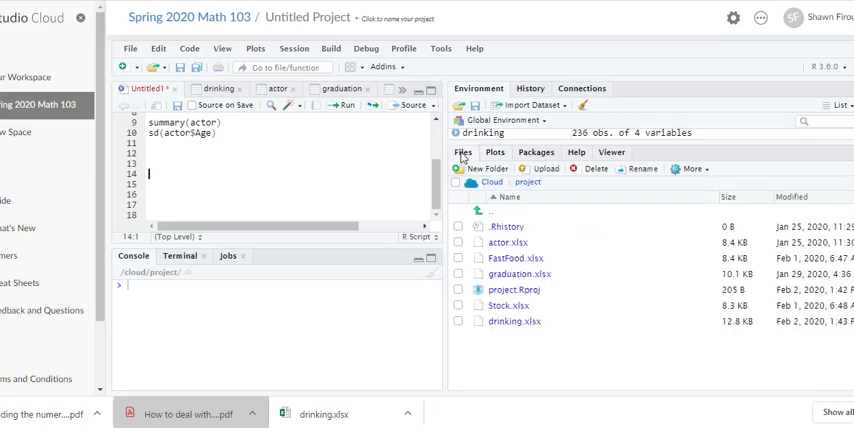
mouse_move(632, 153)
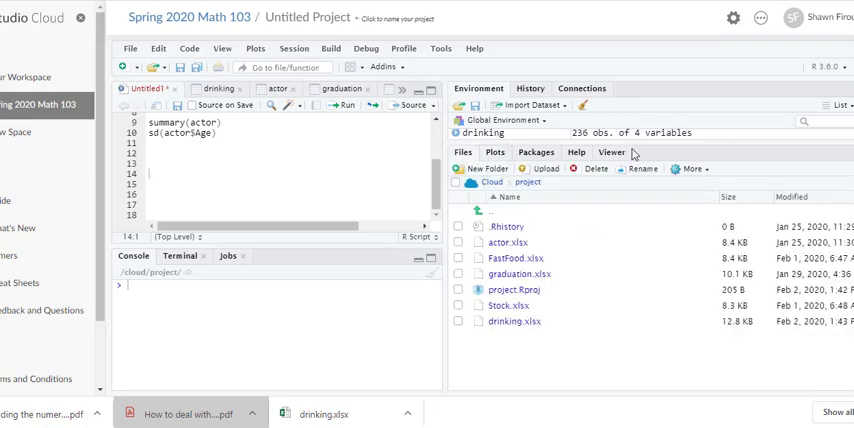
click(543, 168)
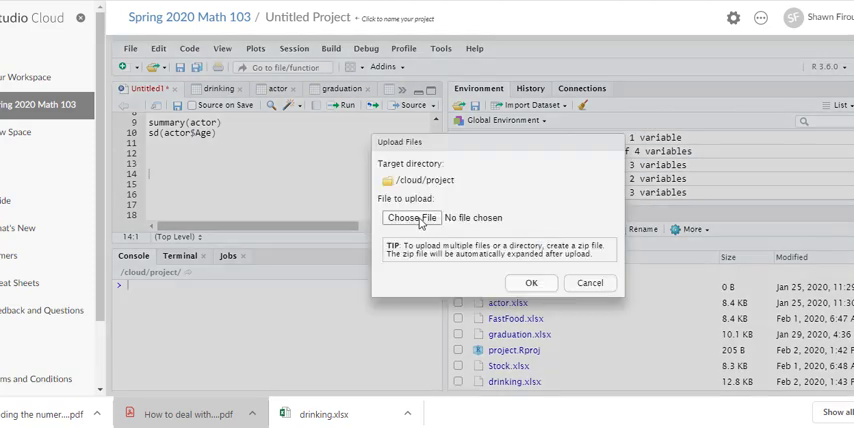
click(411, 217)
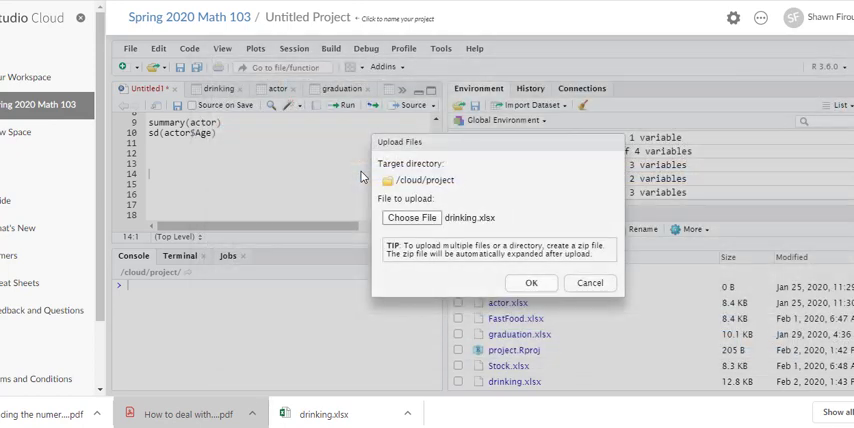
click(531, 283)
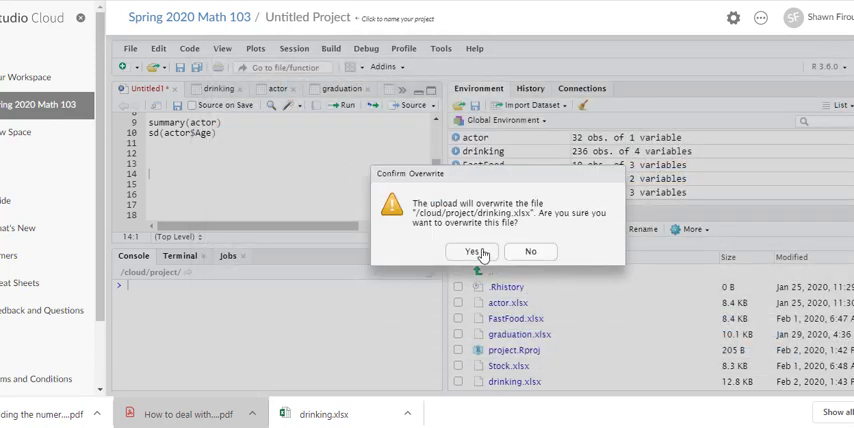
click(471, 251)
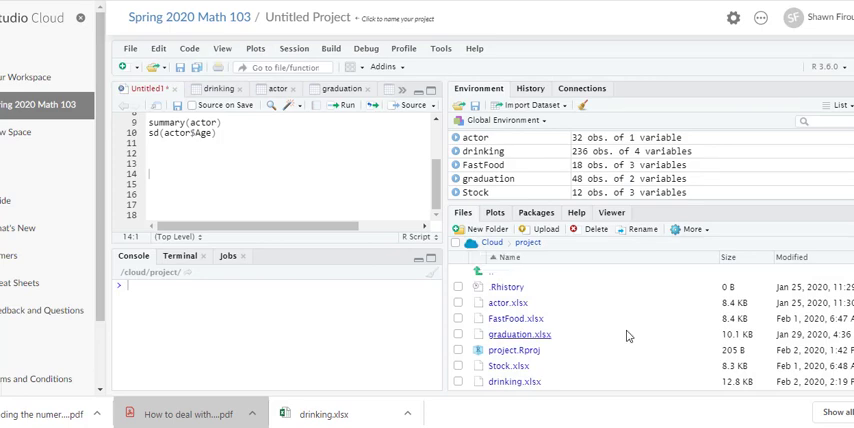
mouse_move(628, 337)
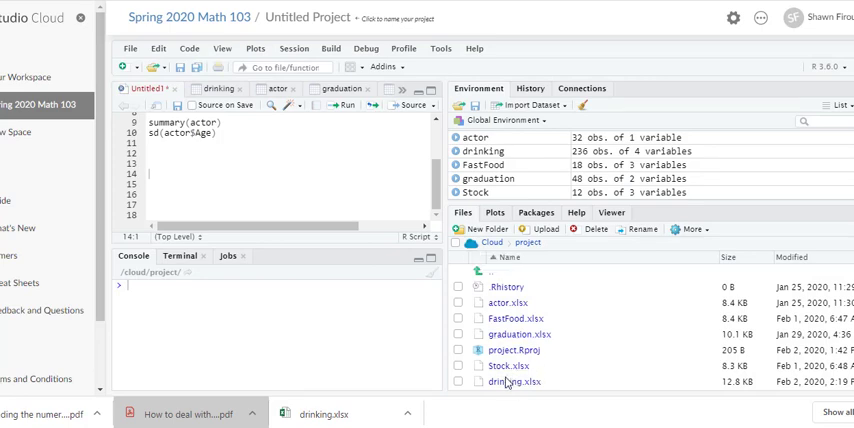
Import drinking.xlsx via Import Dataset > From Excel as the drinking dataset.
click(523, 104)
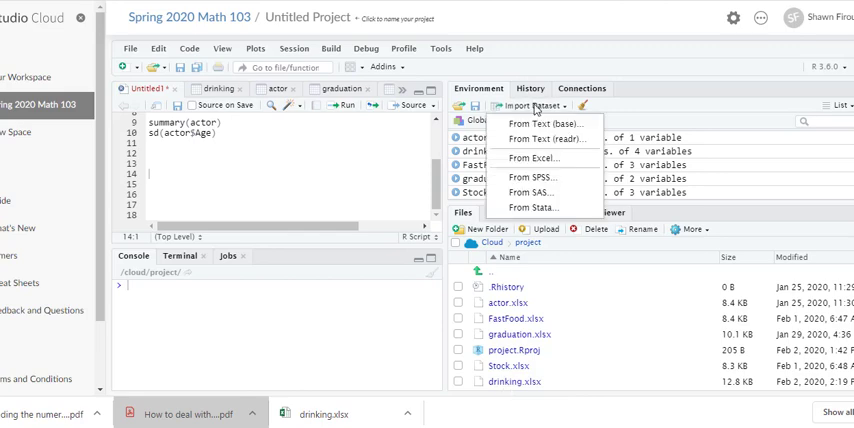
click(537, 158)
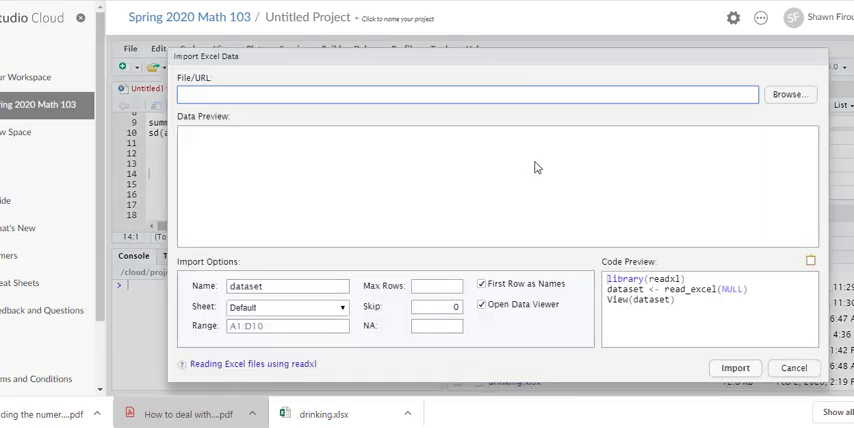
click(789, 94)
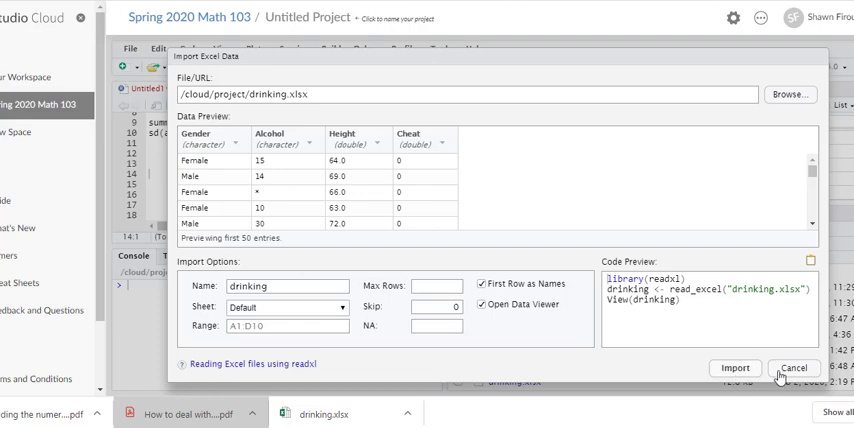
mouse_move(734, 368)
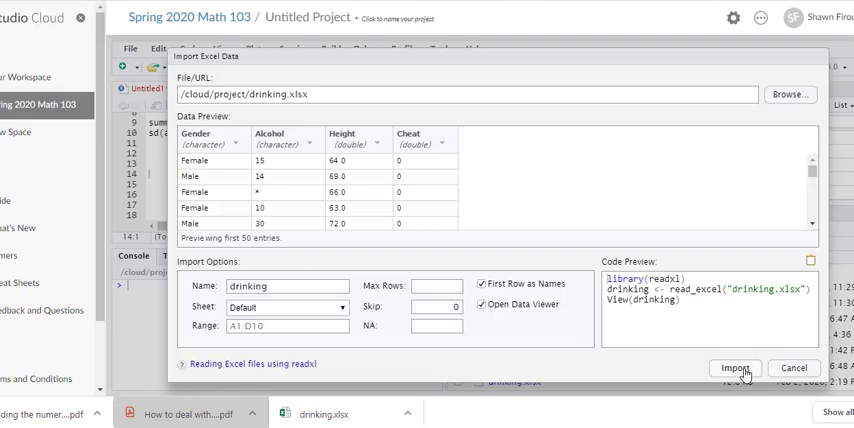
click(734, 368)
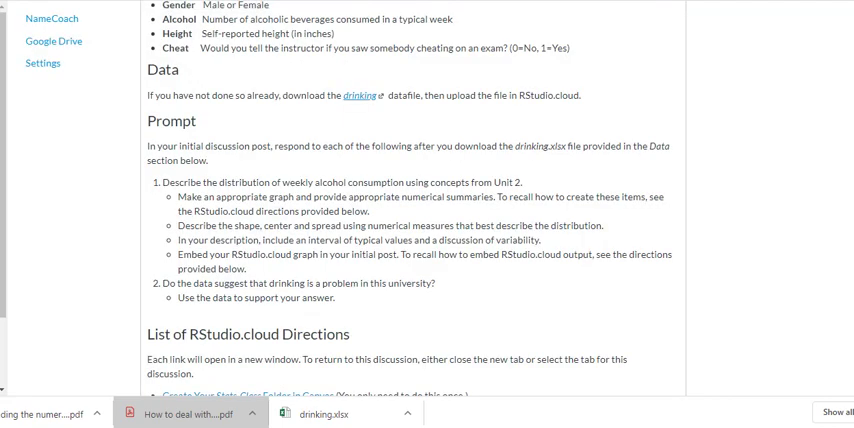
mouse_move(337, 274)
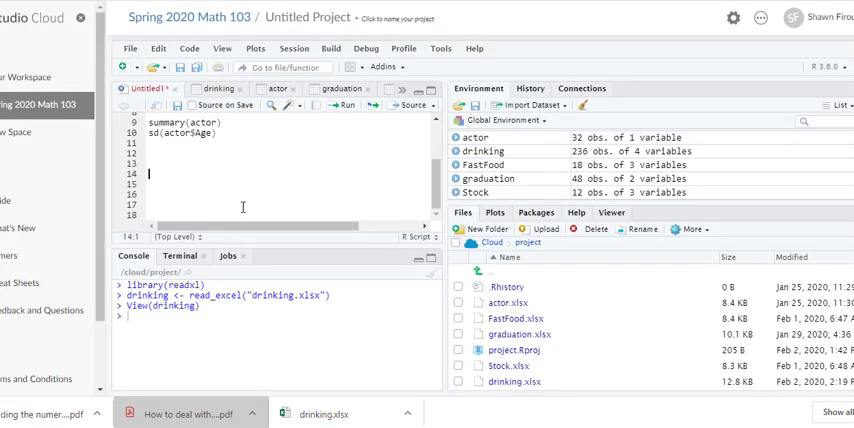
Enter hist(drinking$Alcohol) in the script and run it.
text(his)
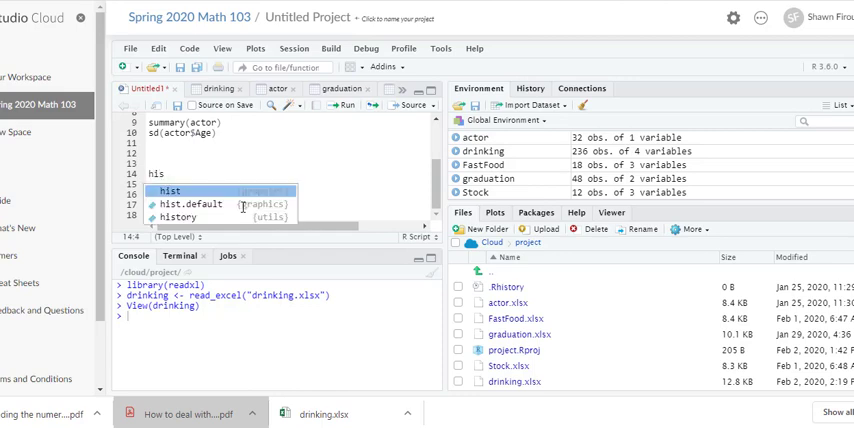
text(hist()
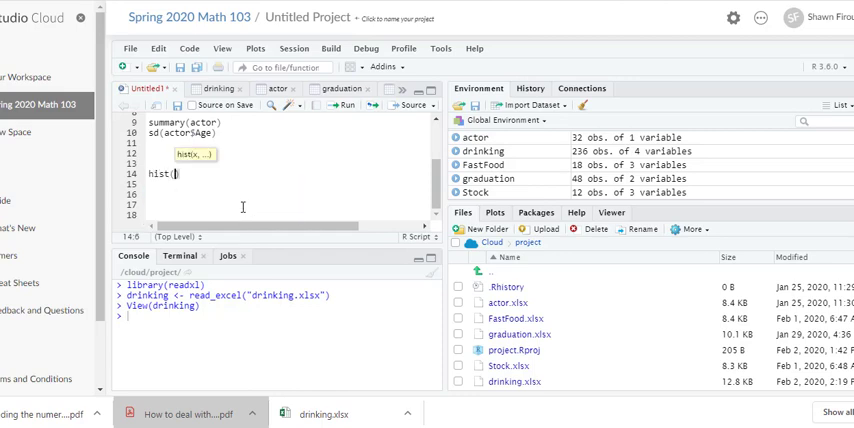
text(drinking)
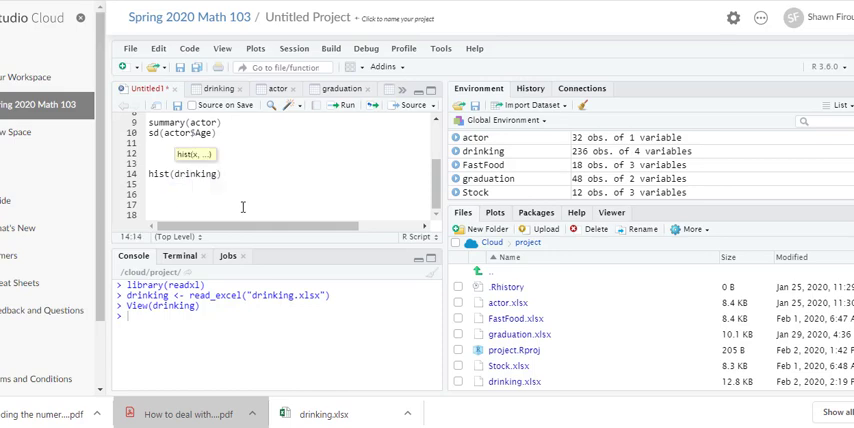
text($Alcohol)
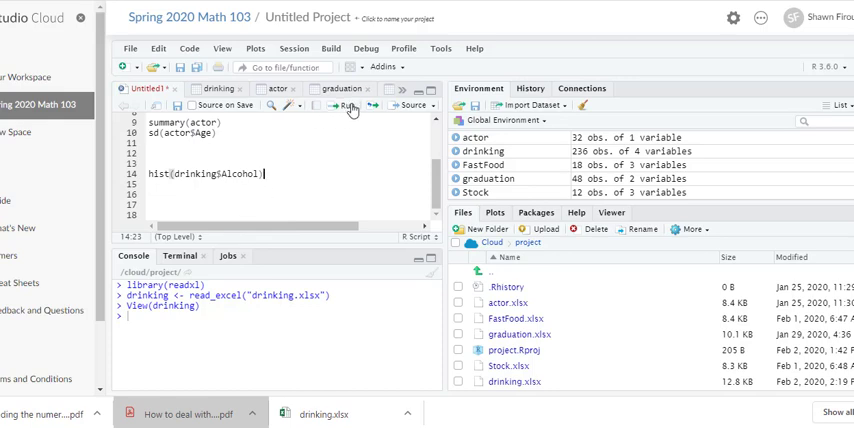
click(348, 106)
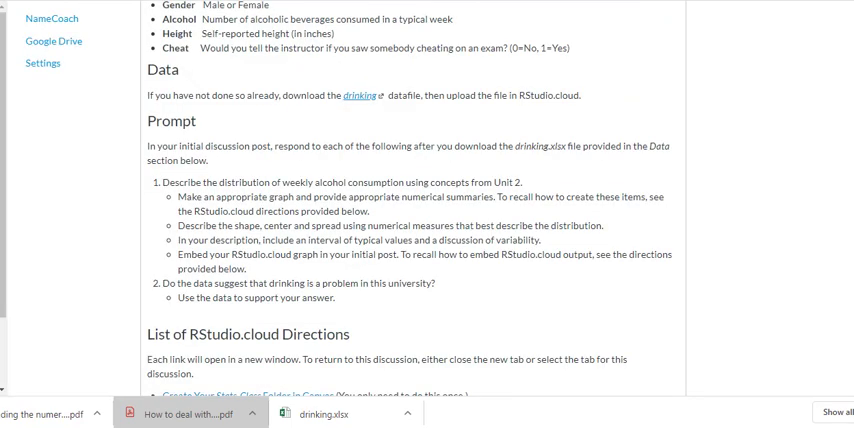
Scroll the handout PDF to the hist(na.omit(as.numeric(drinking$Alcohol))) example.
scroll(down, 3)
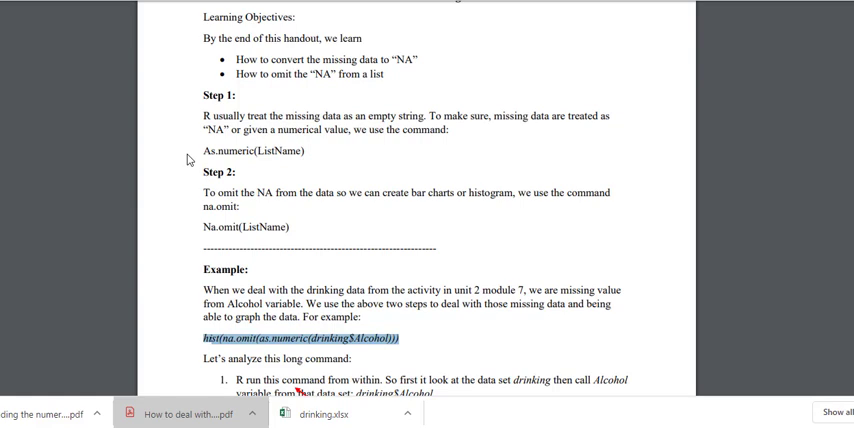
mouse_move(229, 222)
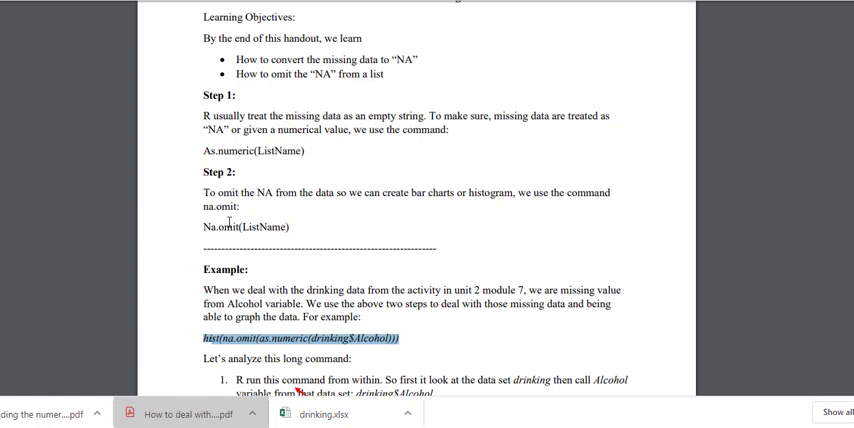
mouse_move(227, 217)
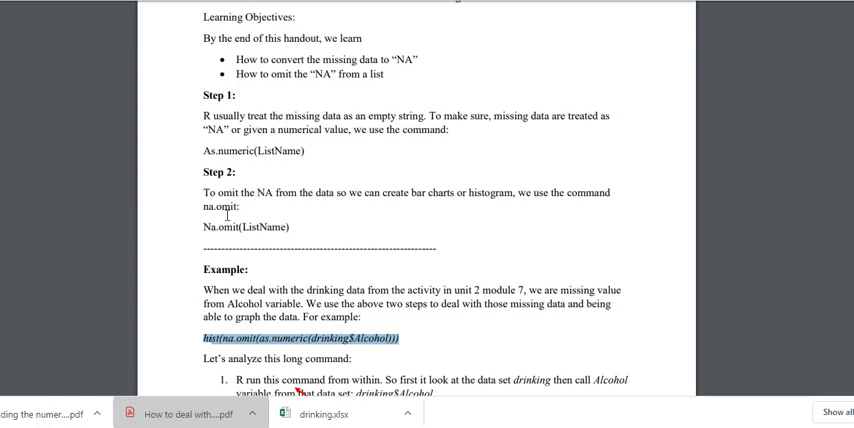
scroll(down, 3)
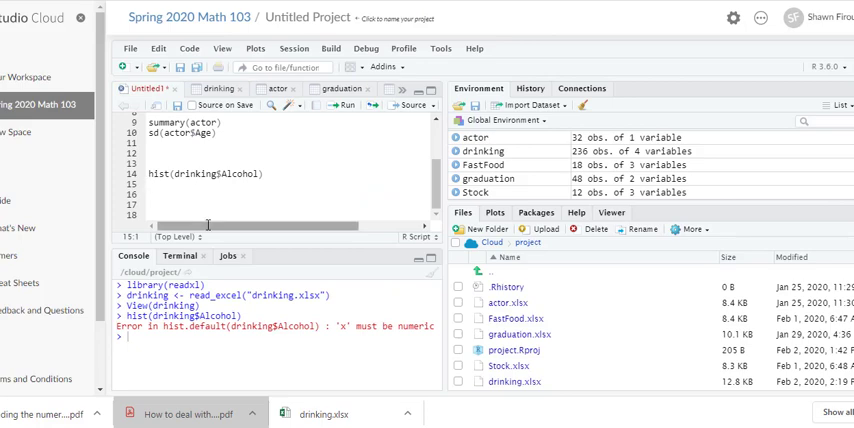
Enter and run hist(na.omit(as.numeric(drinking$Alcohol))) to show the histogram.
text(hist(na.omit(as.numeric(drinking$Alcohol))))
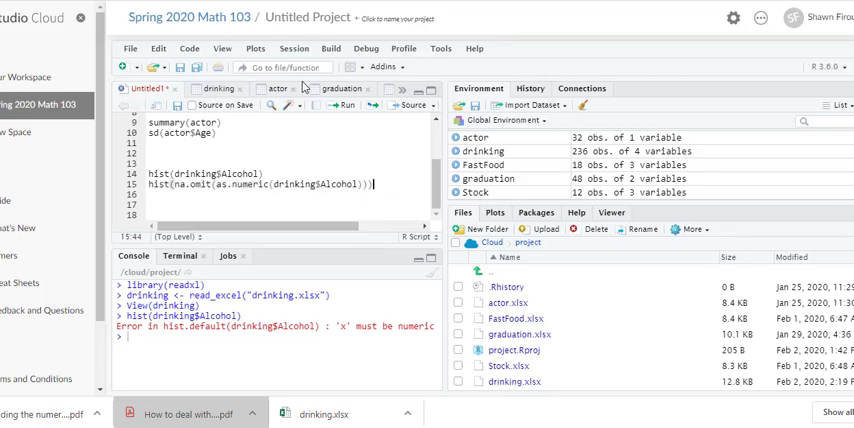
mouse_move(345, 106)
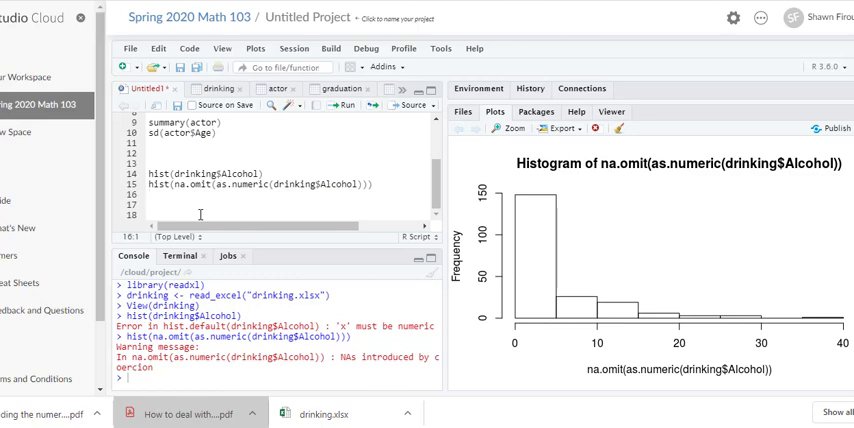
click(175, 184)
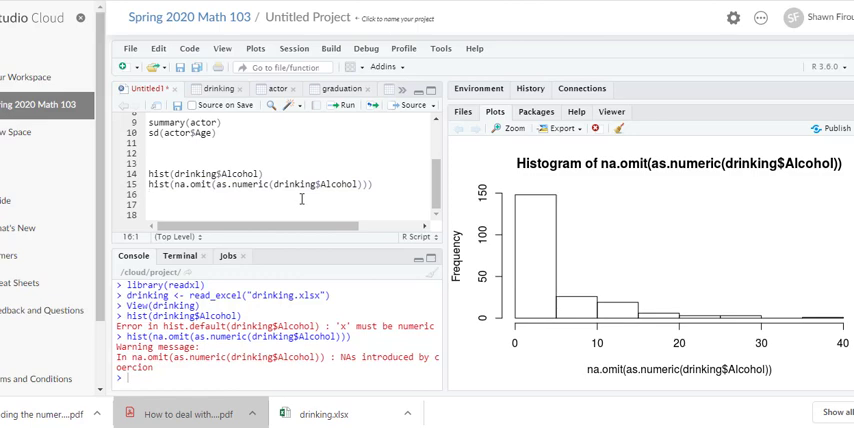
Enter summary(na.omit(as.numeric(drinking$Alcohol))) to print median 1, mean 4.539, max 36.
text(summary()
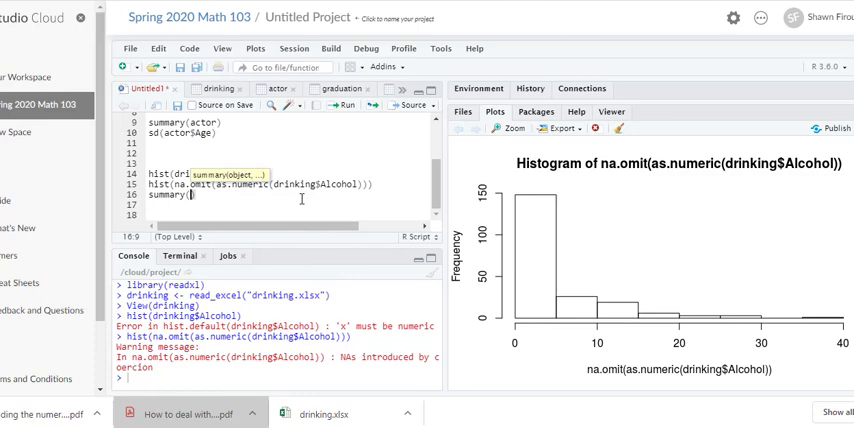
text(na.omit(as.numeric(drinking$Alcohol)))
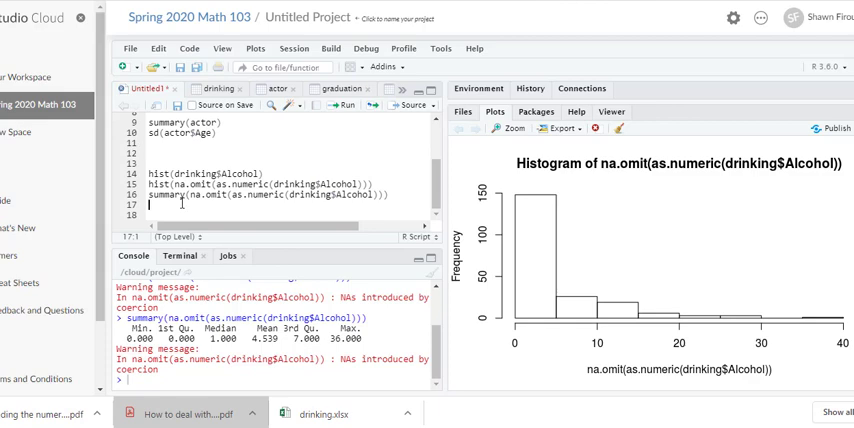
Enter and run sd(na.omit(as.numeric(drinking$Alcohol))), giving 6.915938.
text(sd()
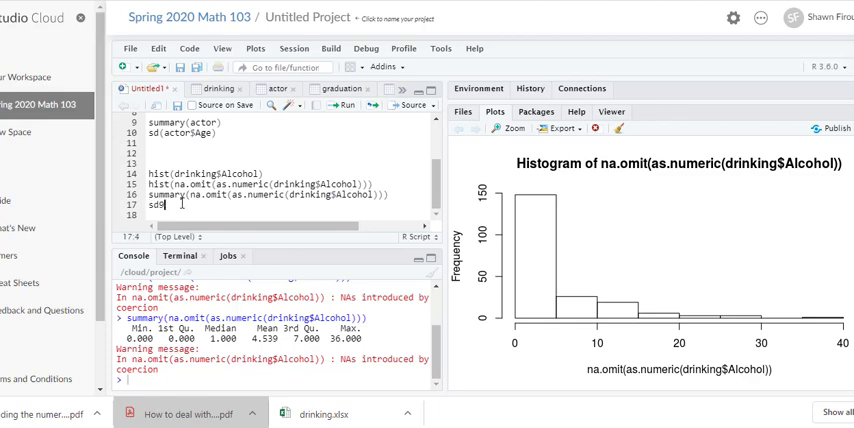
text(()
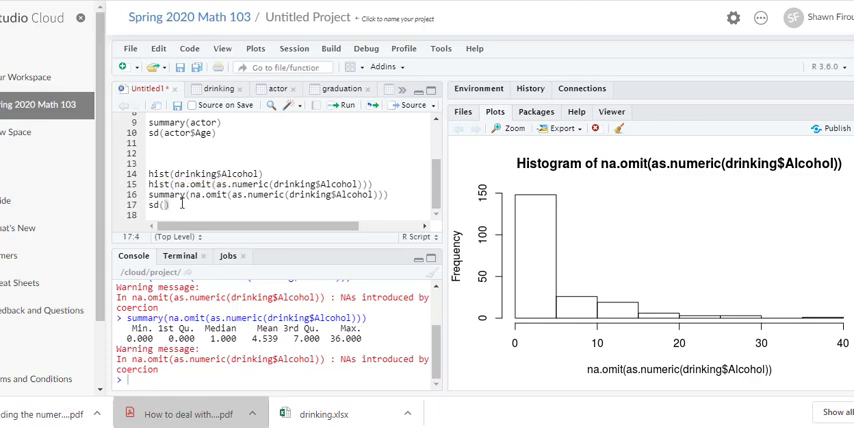
click(344, 106)
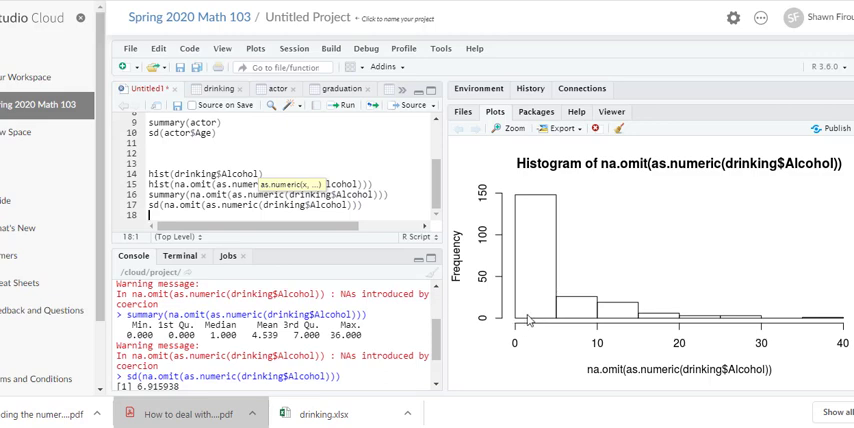
mouse_move(530, 227)
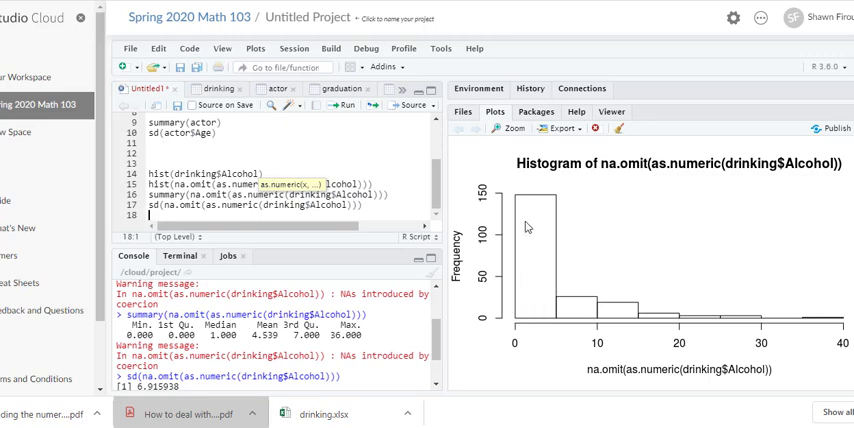
mouse_move(670, 286)
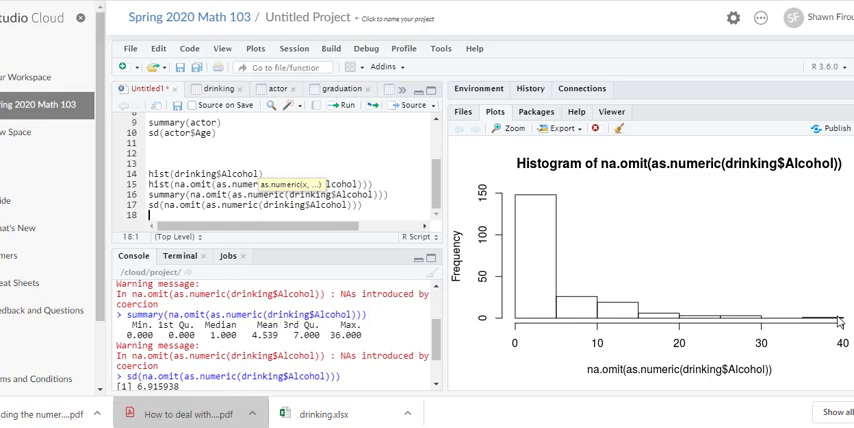
mouse_move(555, 320)
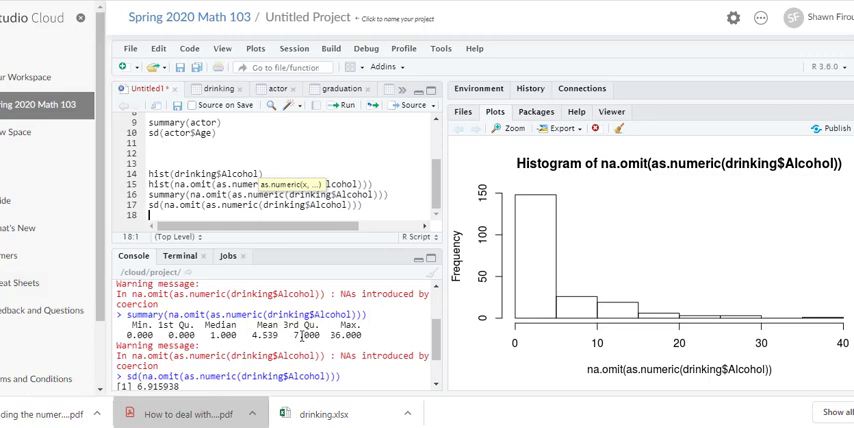
mouse_move(475, 325)
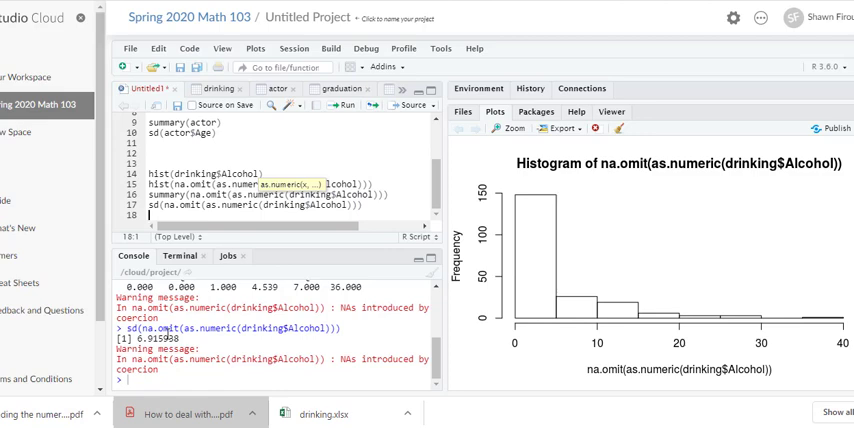
mouse_move(519, 228)
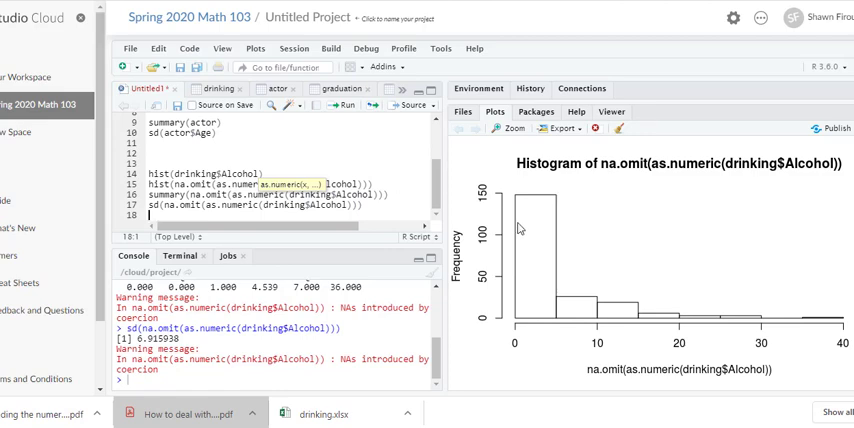
mouse_move(533, 216)
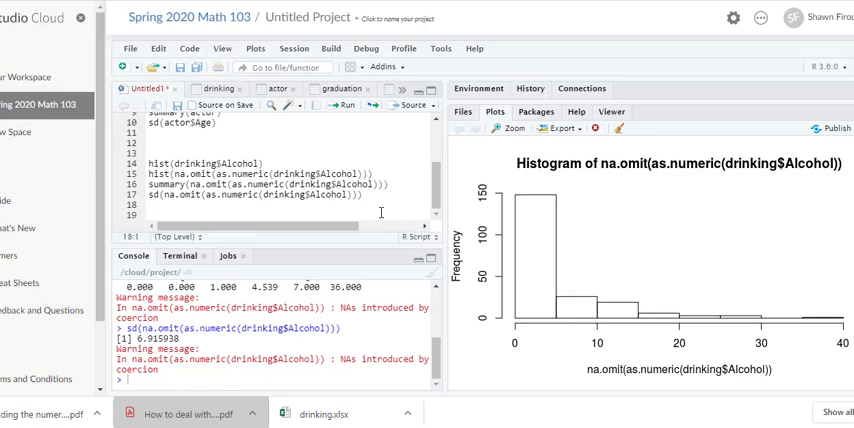
Enter and run IQR(na.omit(as.numeric(drinking$Alcohol))), giving 7.
text(IQR)
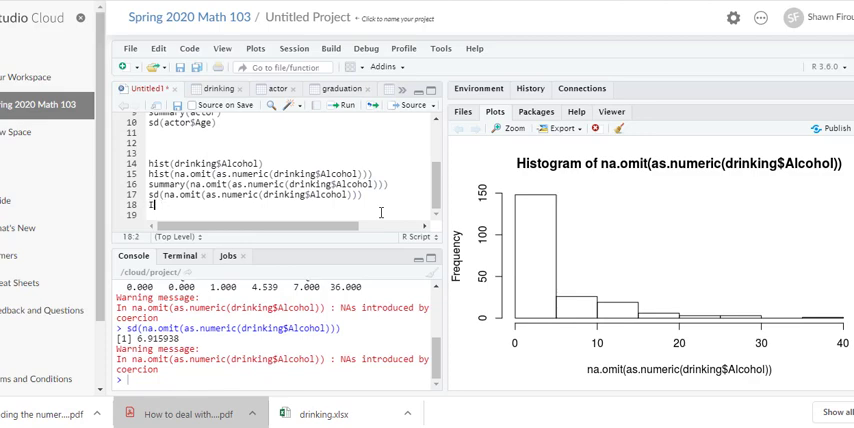
text(IQR(na.omit(as.numeric(drinking$Alcohol)
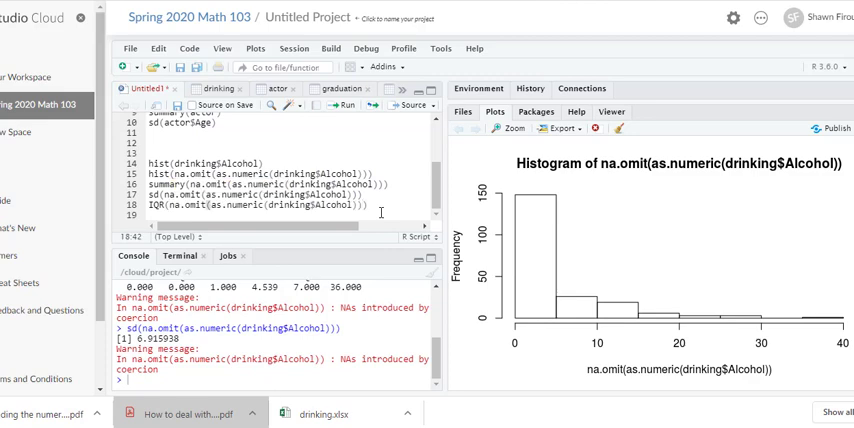
click(339, 106)
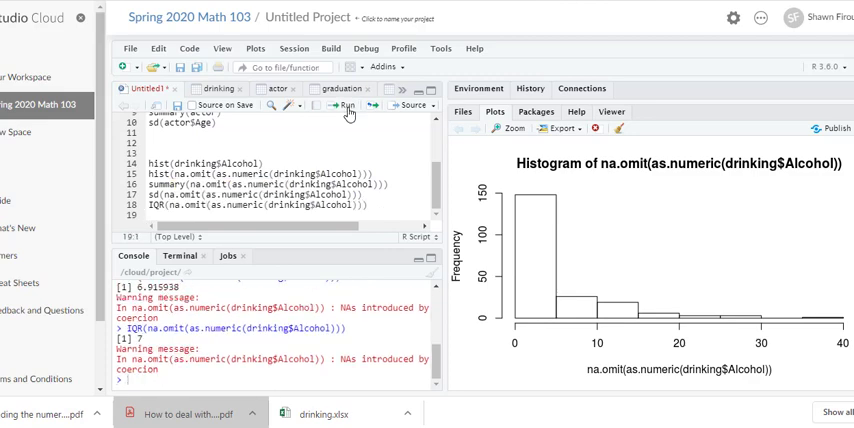